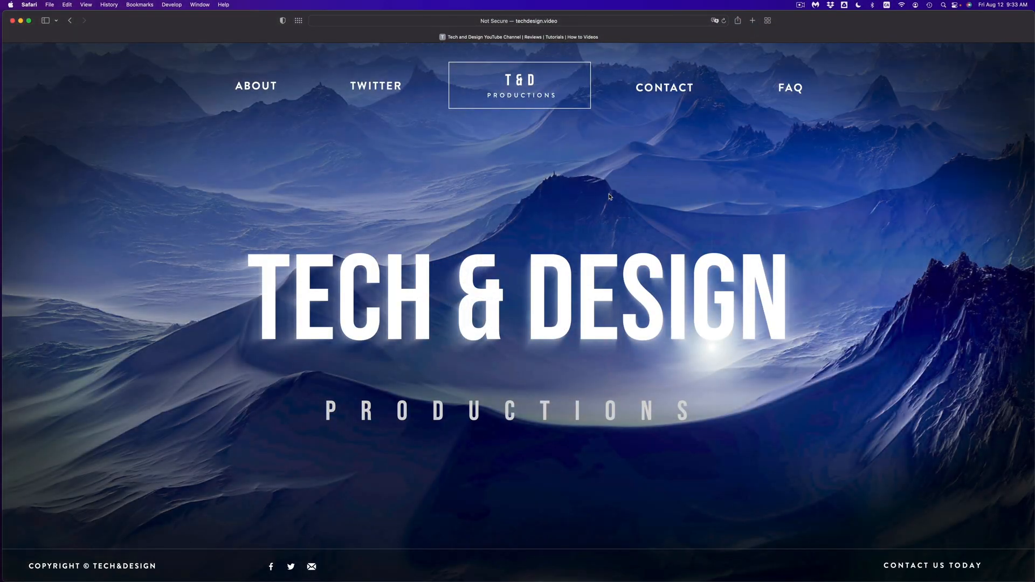
mouse_move(152, 67)
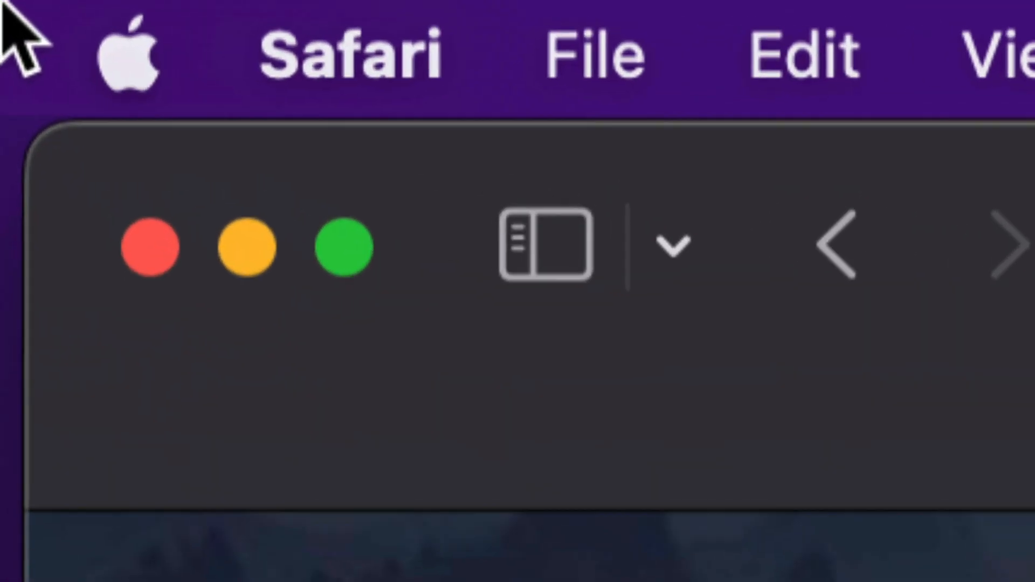
- Bring up the Apple menu to reach the App Store
click(125, 56)
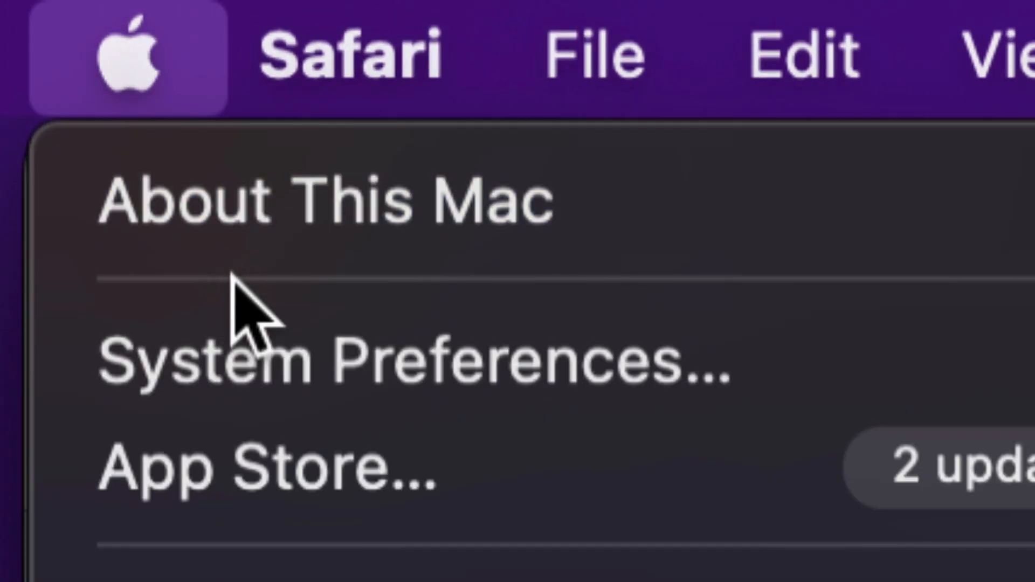
mouse_move(699, 469)
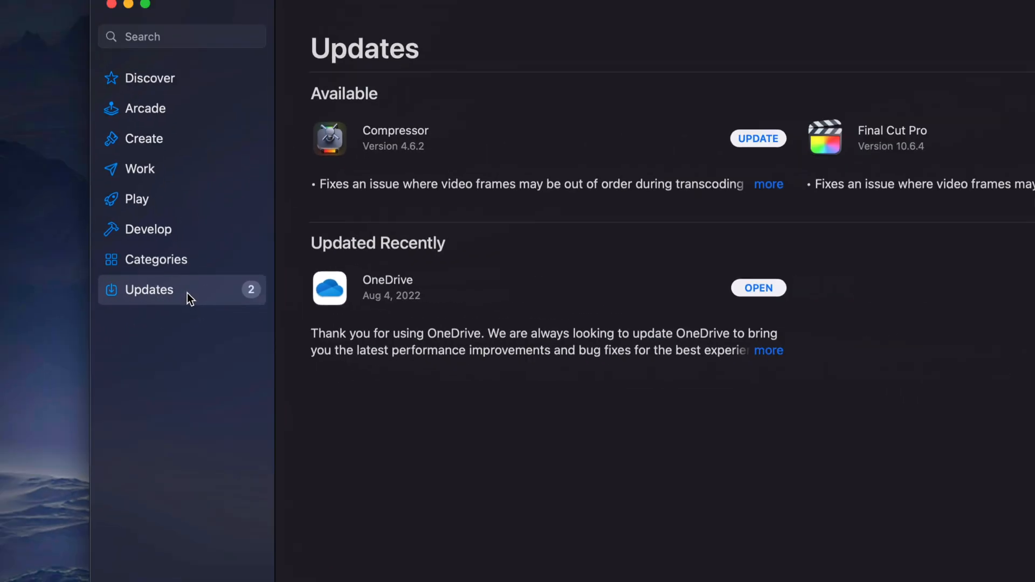
click(181, 37)
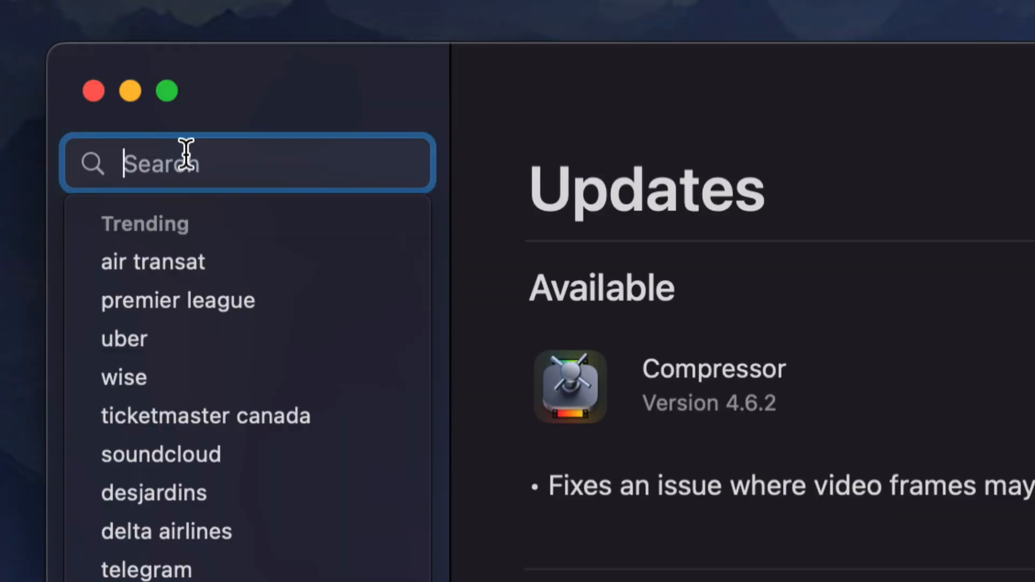
text(final)
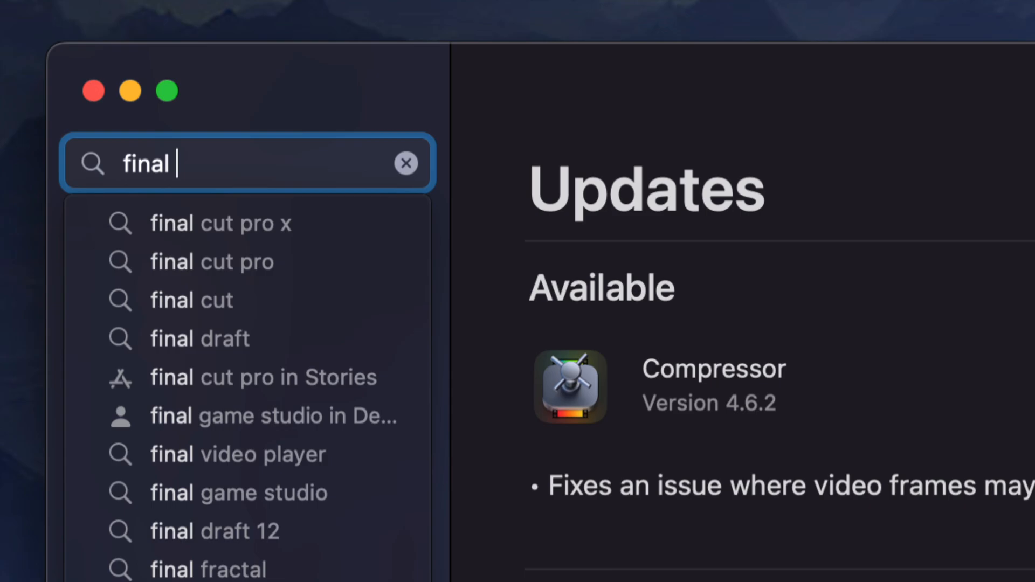
click(220, 222)
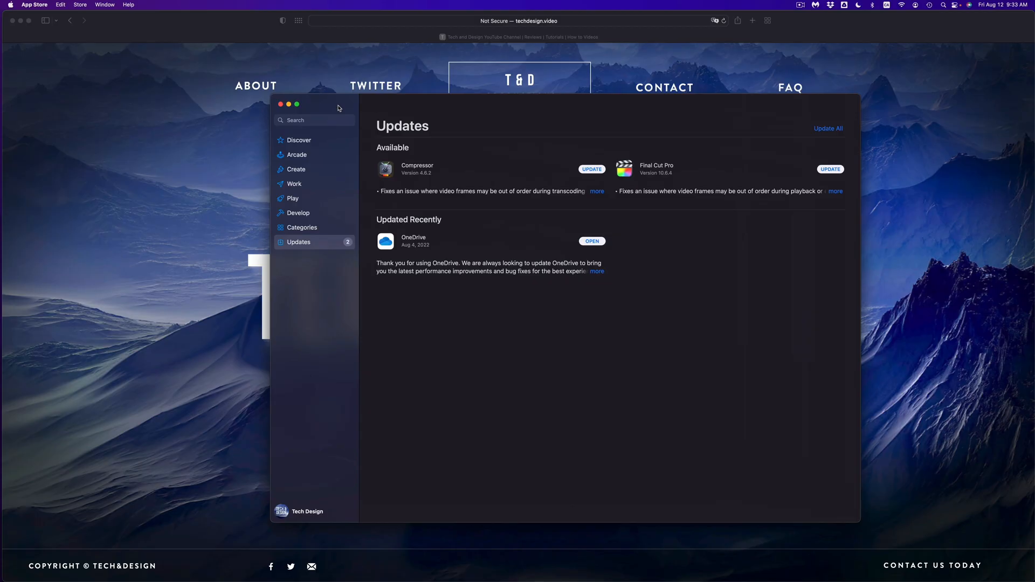
mouse_move(564, 125)
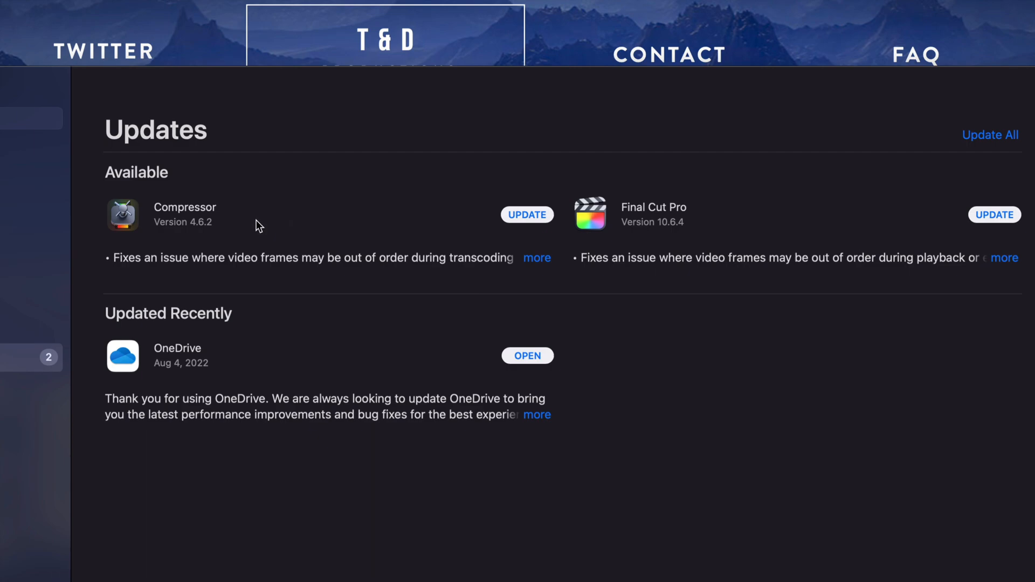
mouse_move(609, 360)
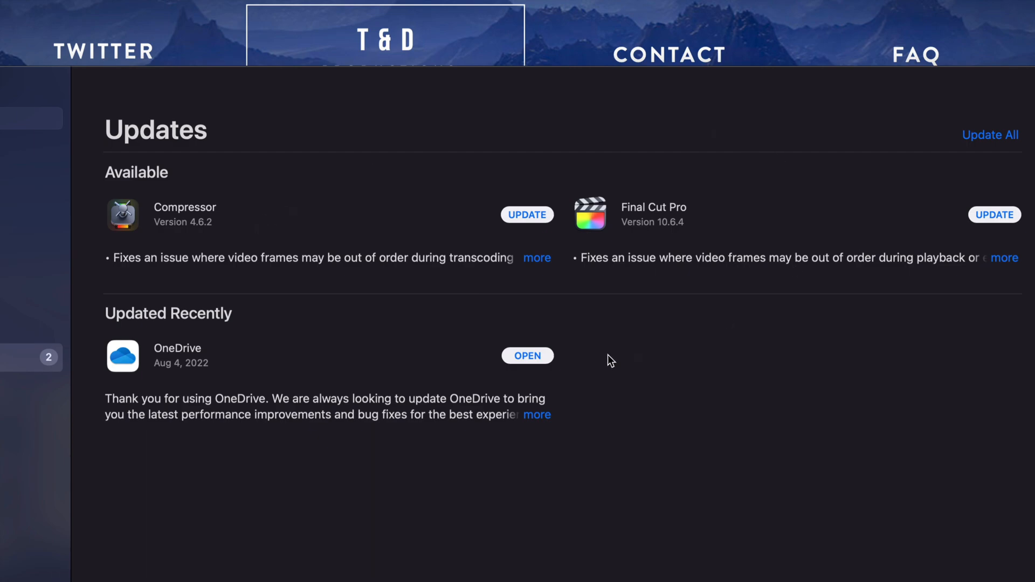
mouse_move(951, 366)
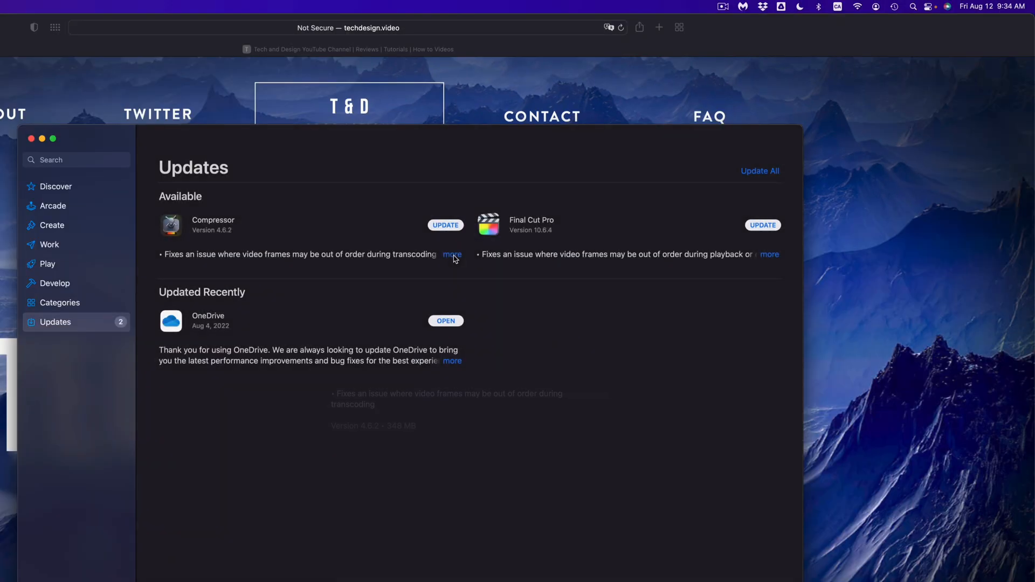
click(451, 254)
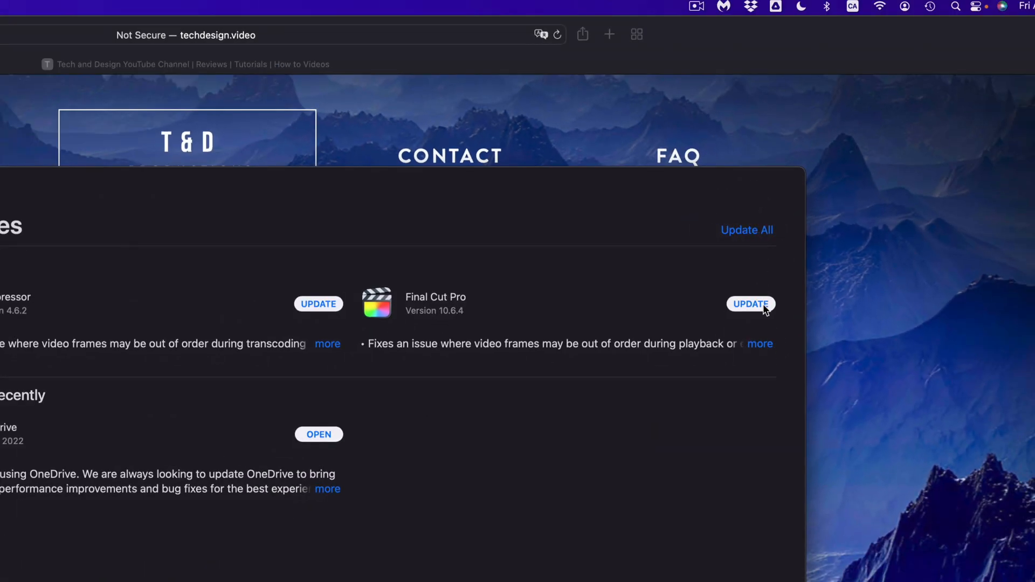
- Start the Final Cut Pro and Compressor updates and let them install
click(751, 304)
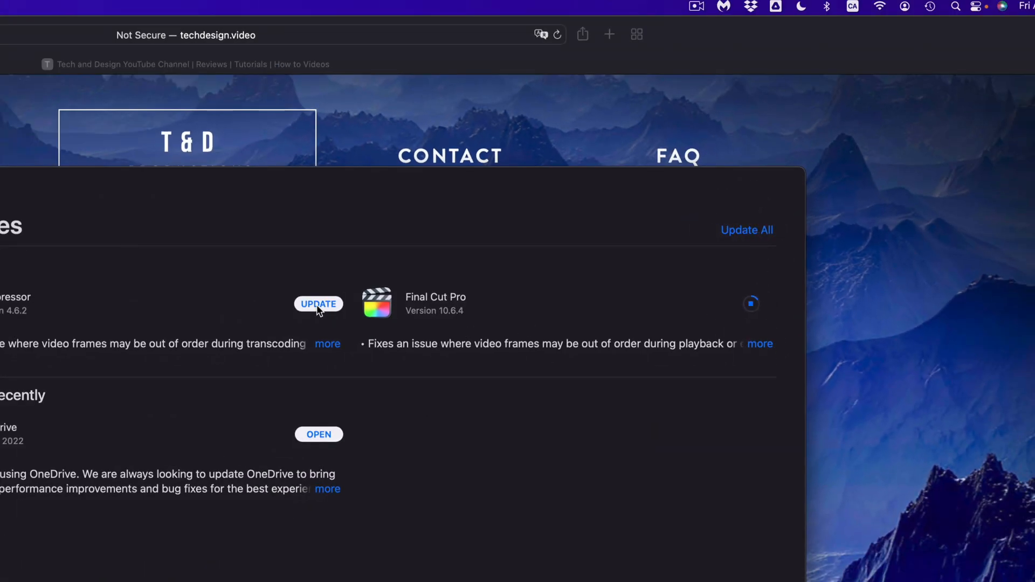
click(318, 304)
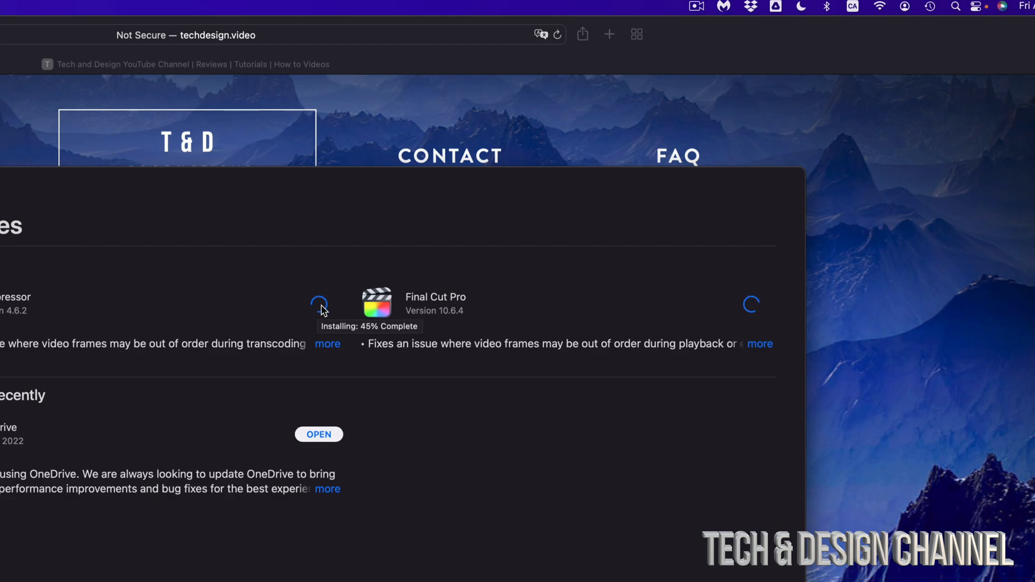
mouse_move(312, 227)
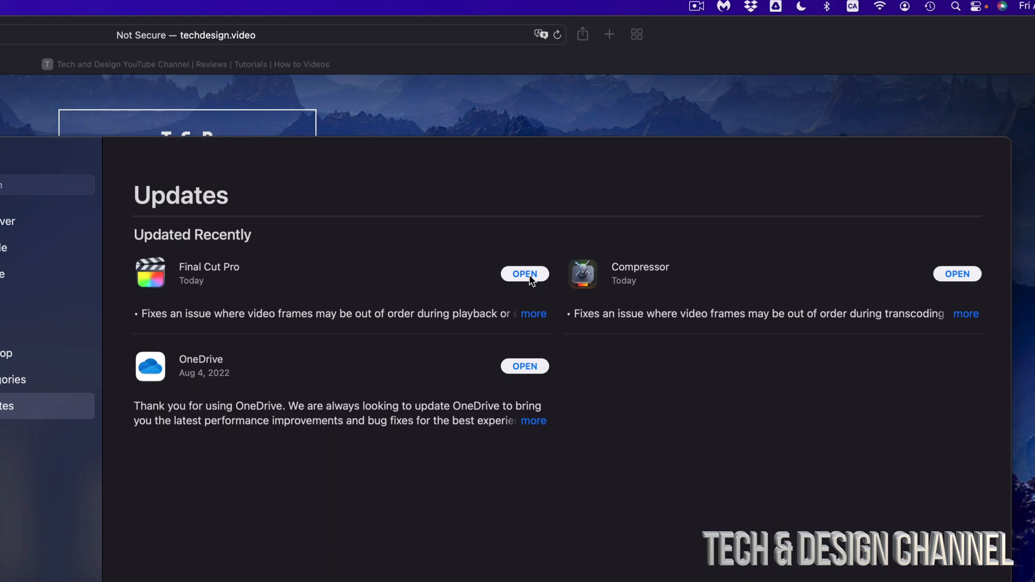
mouse_move(983, 276)
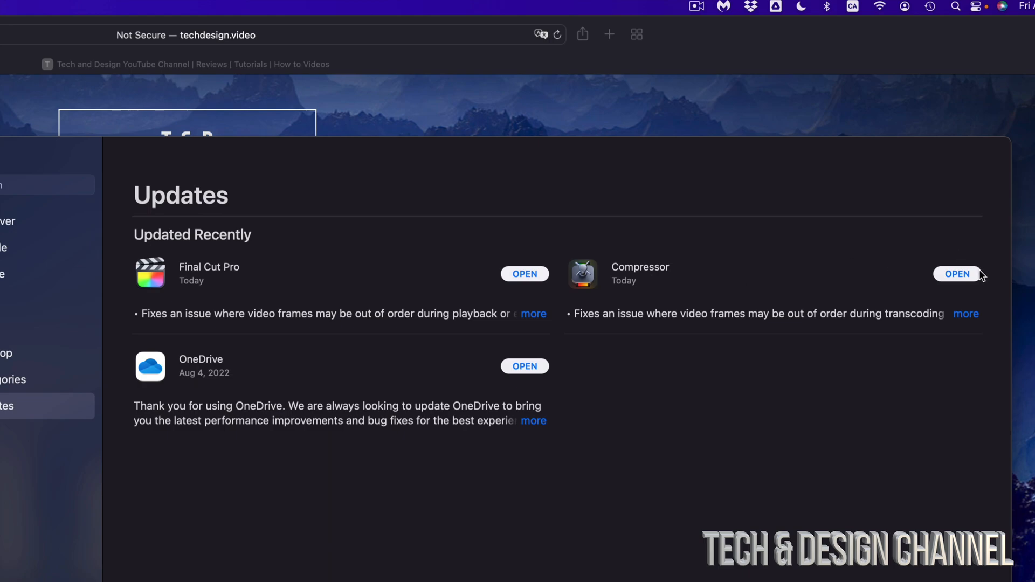
mouse_move(361, 271)
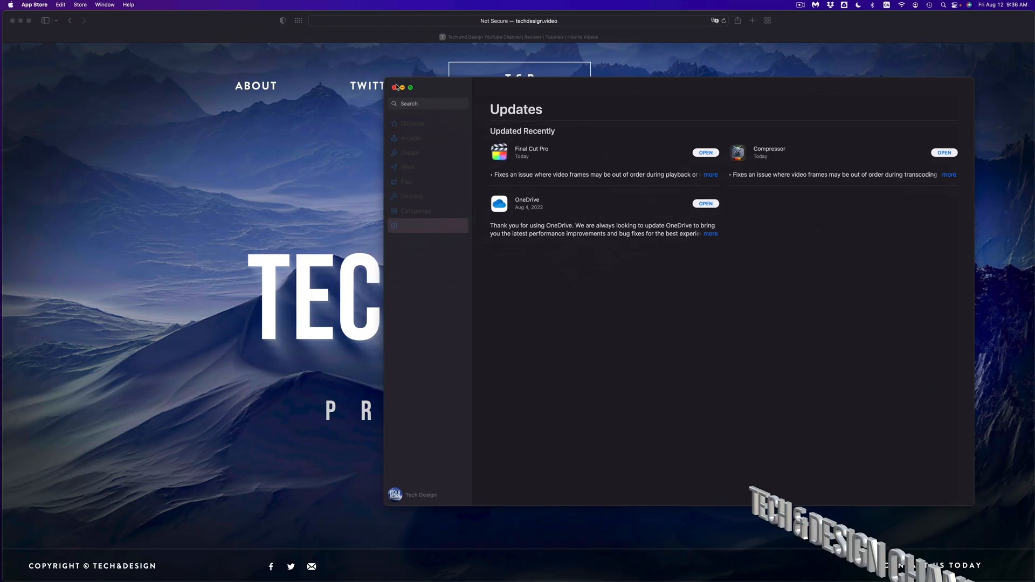
- Close the App Store window now that both updates are done
click(943, 152)
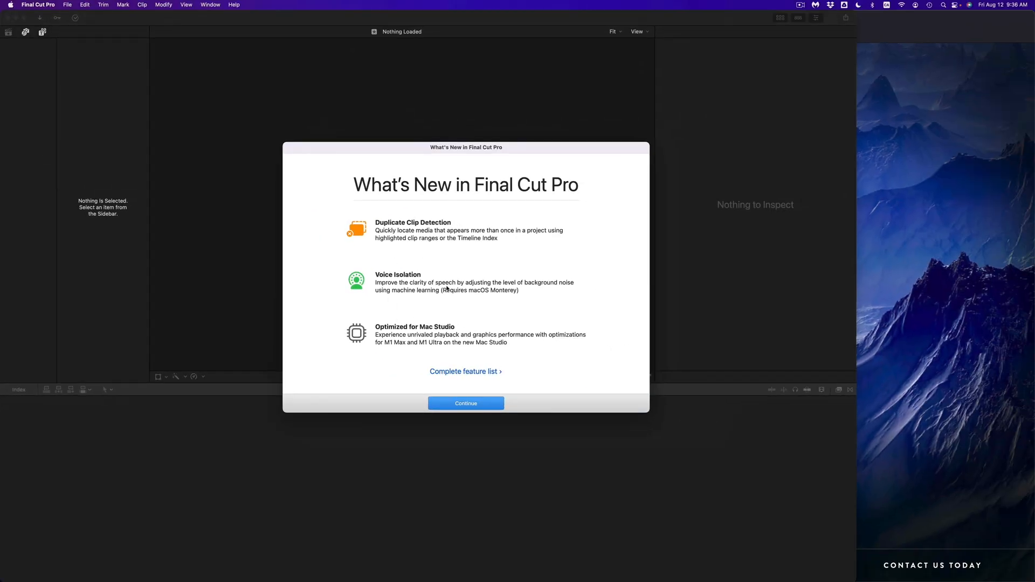
mouse_move(423, 313)
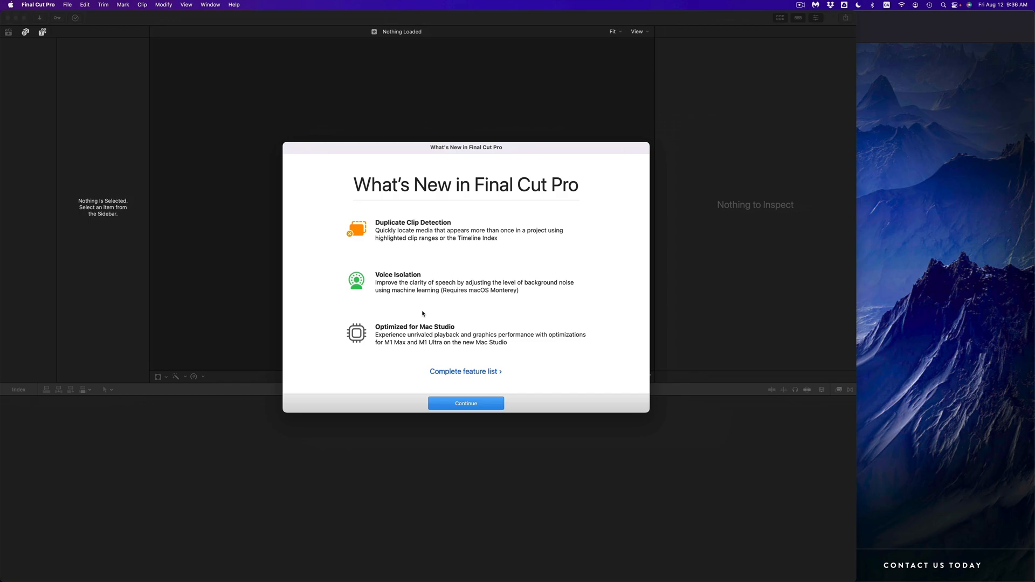